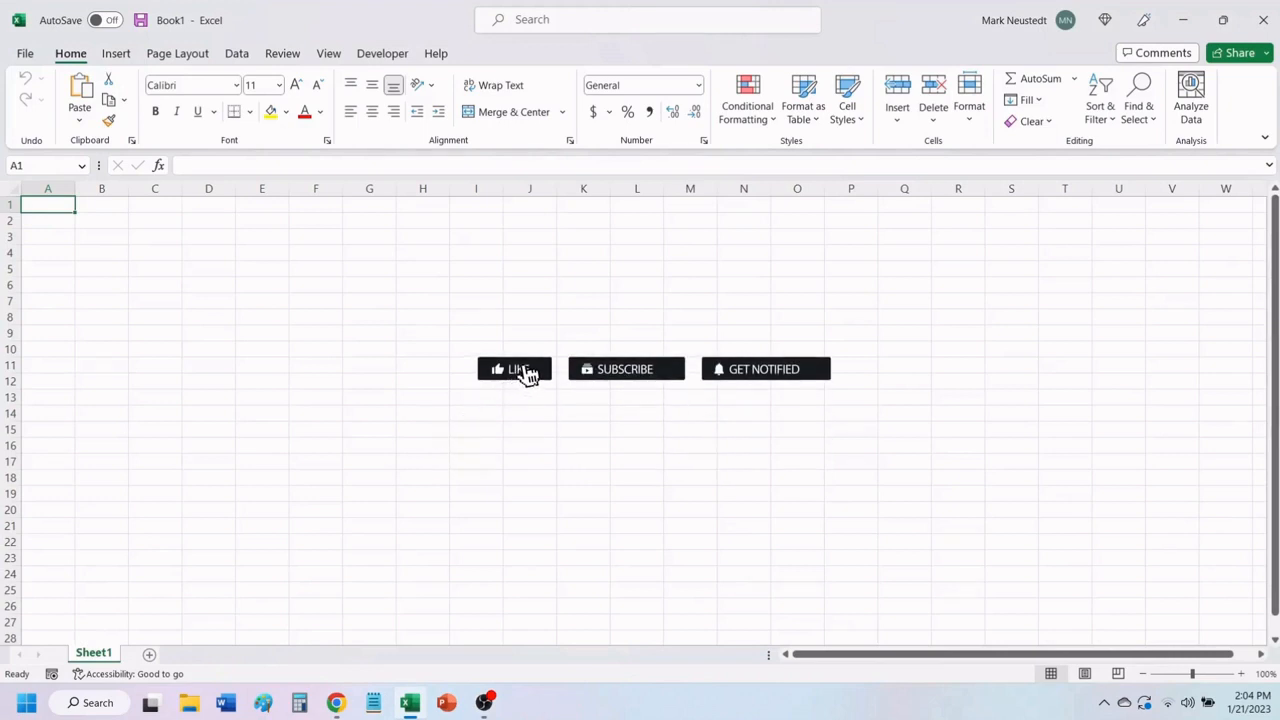
# Step: Show the full gallery of new-workbook templates from the File start screen
pyautogui.click(514, 368)
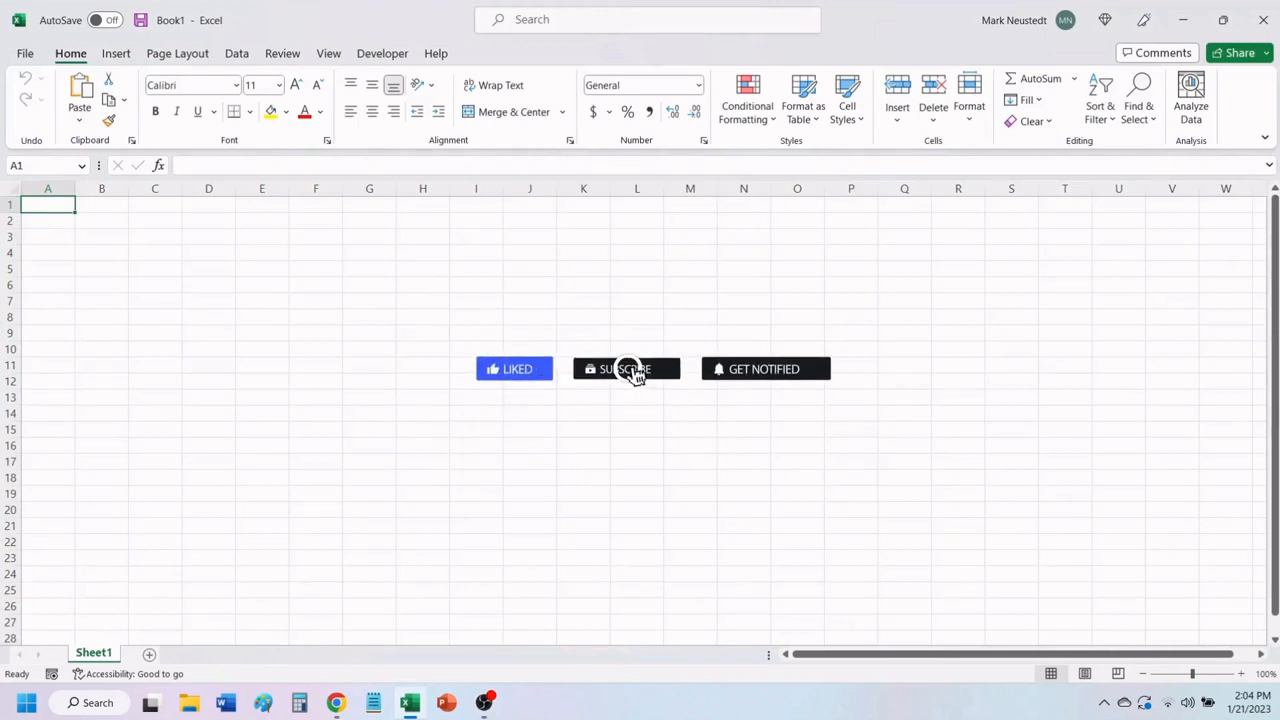
pyautogui.click(624, 368)
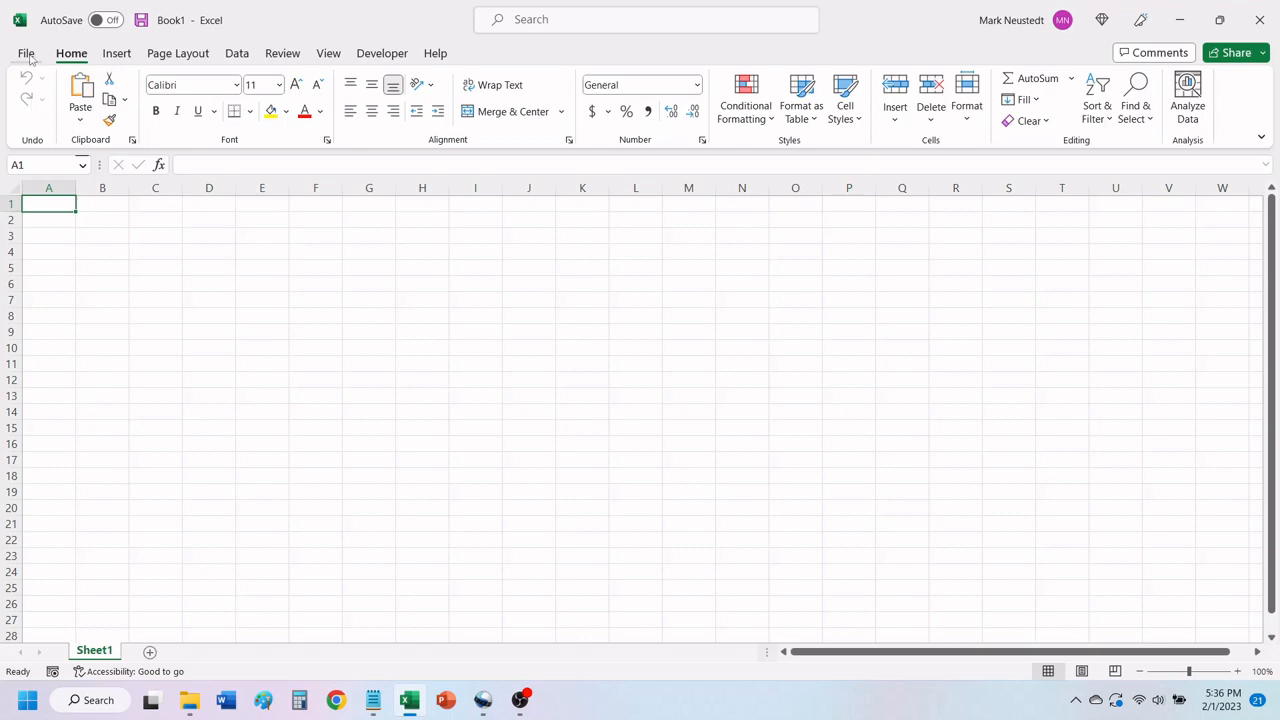
pyautogui.click(26, 52)
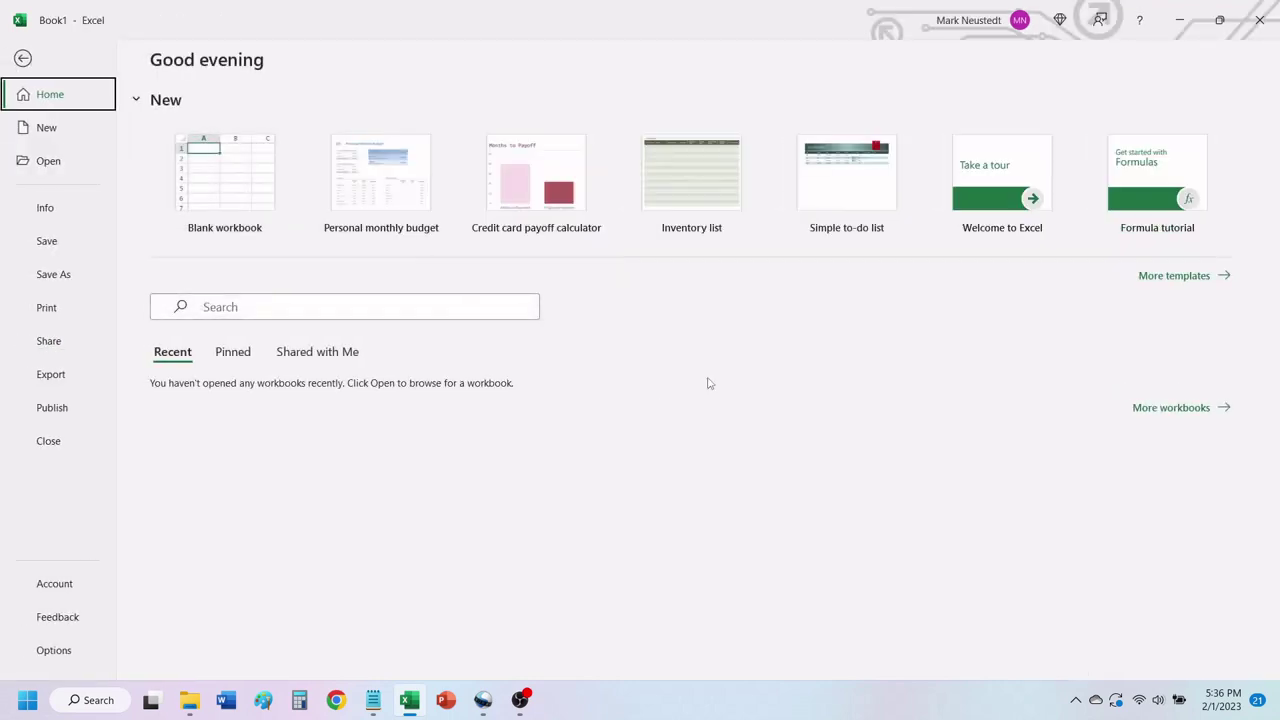
pyautogui.moveTo(1156, 284)
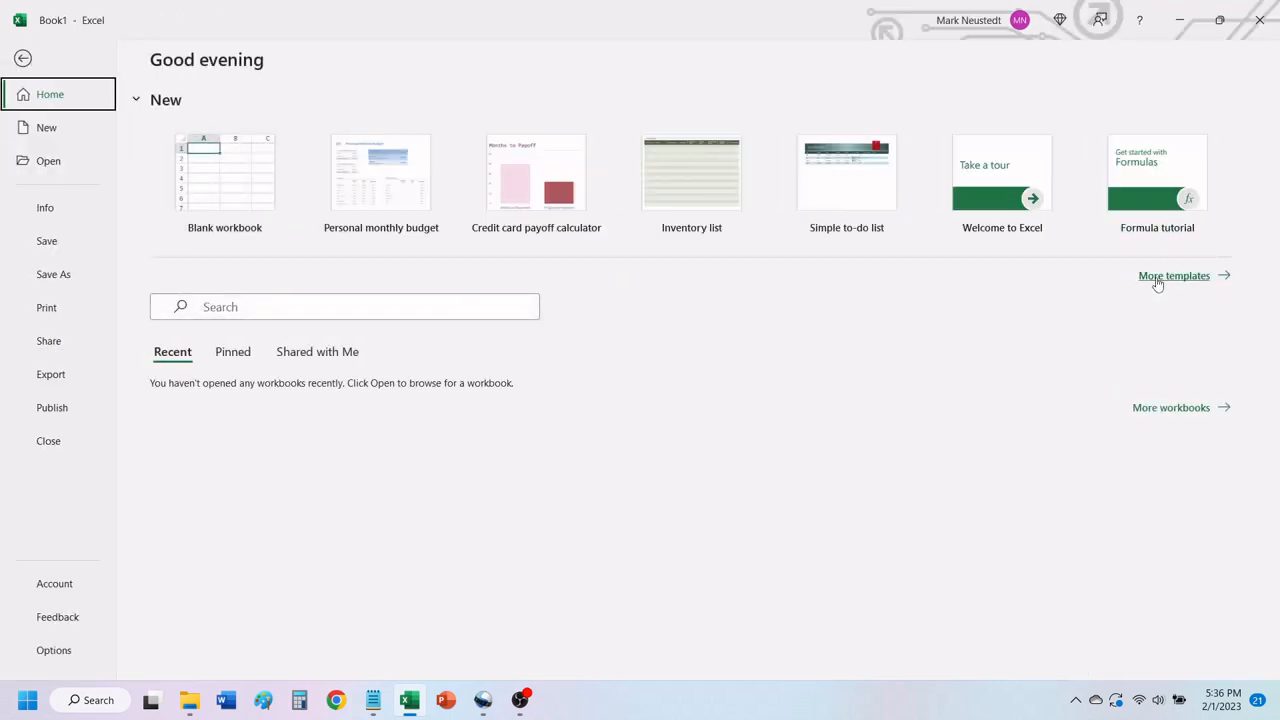
pyautogui.click(1174, 276)
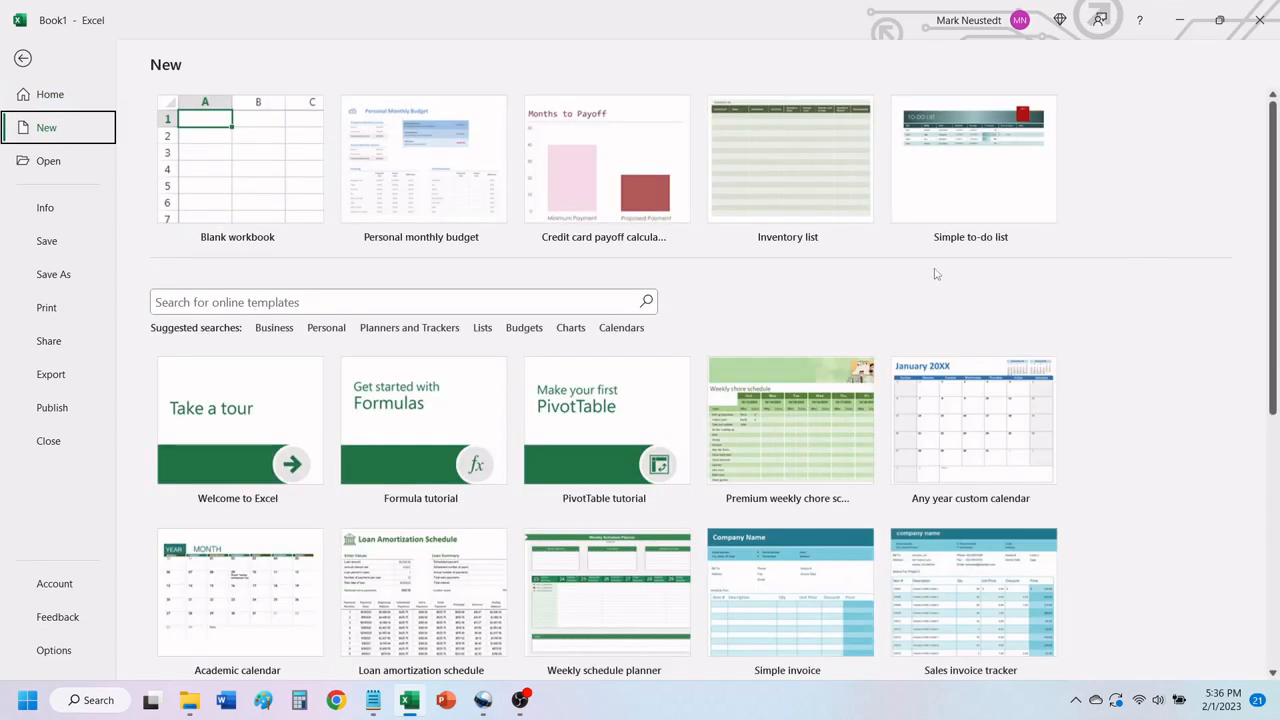
# Step: Search the online templates for 'Grocery List'
pyautogui.click(370, 300)
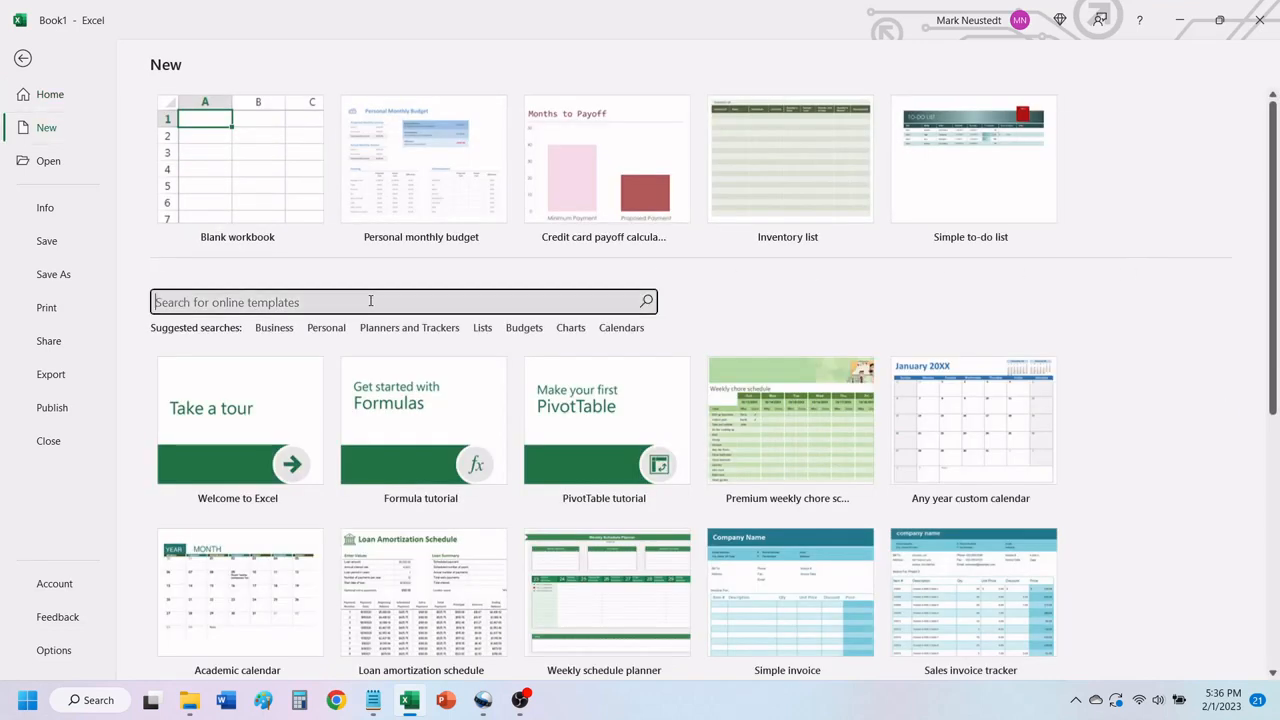
pyautogui.write('Grocery List')
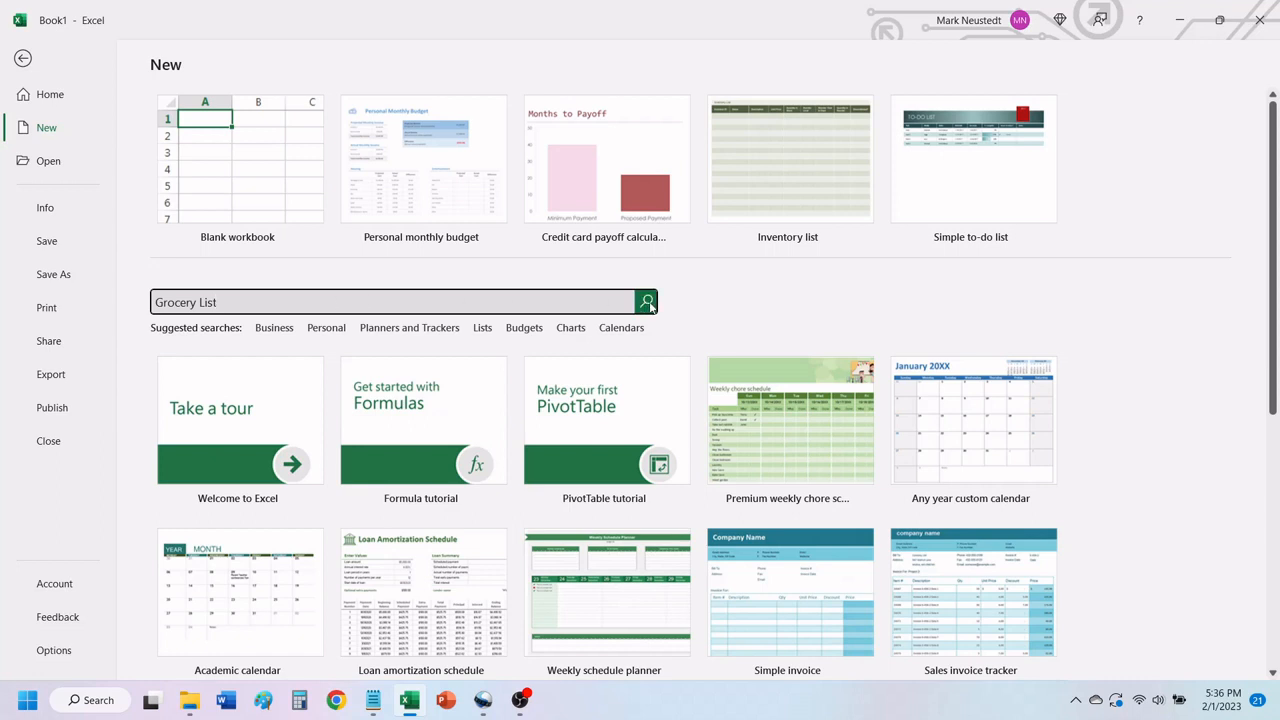
pyautogui.click(648, 300)
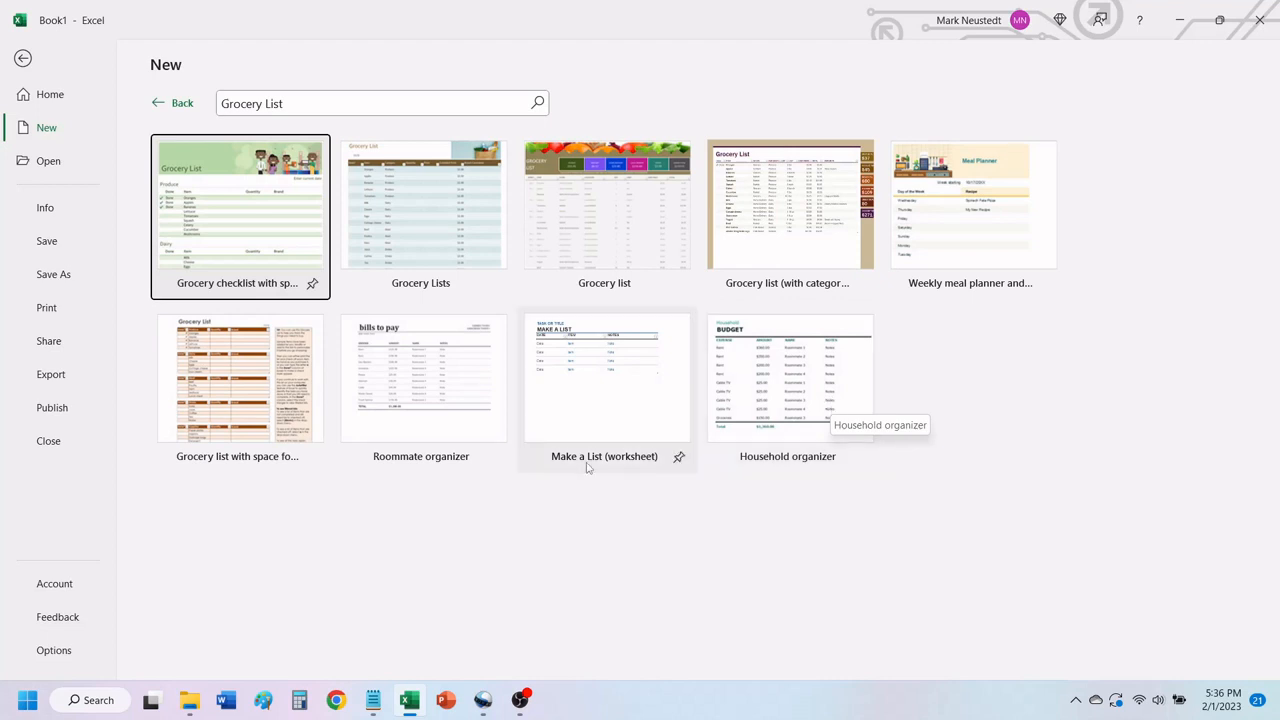
pyautogui.moveTo(994, 408)
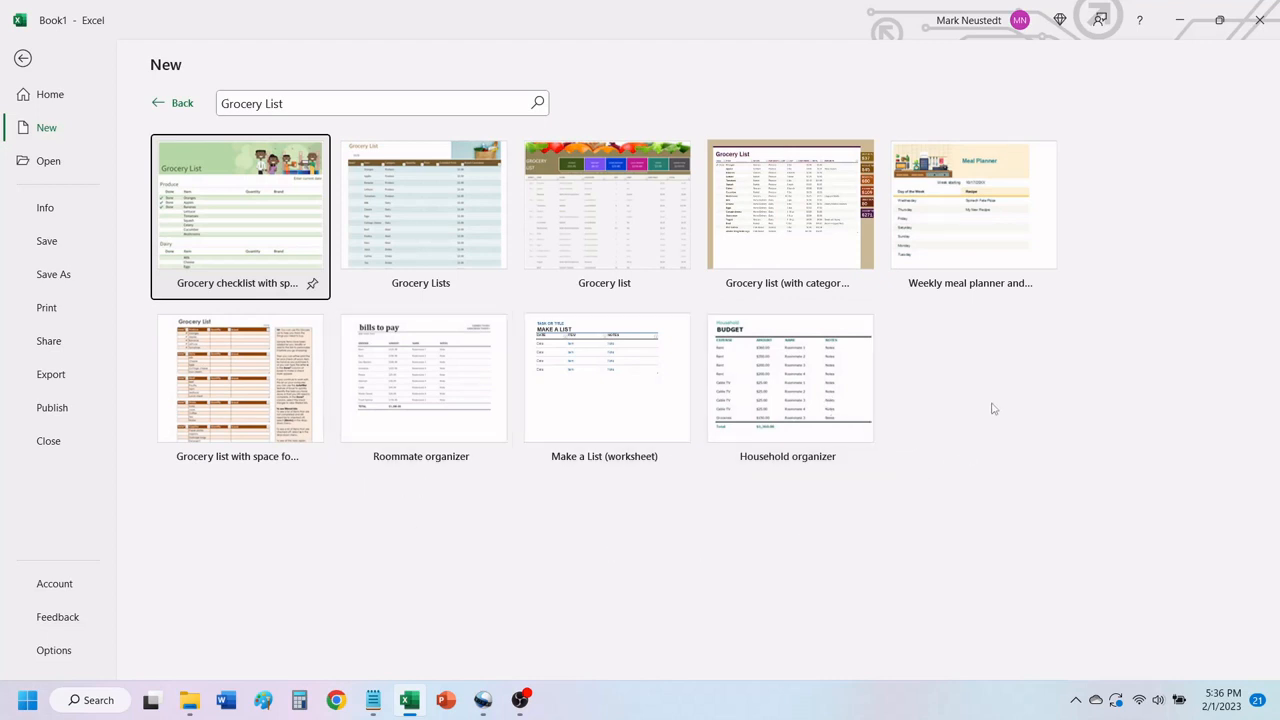
pyautogui.moveTo(1010, 366)
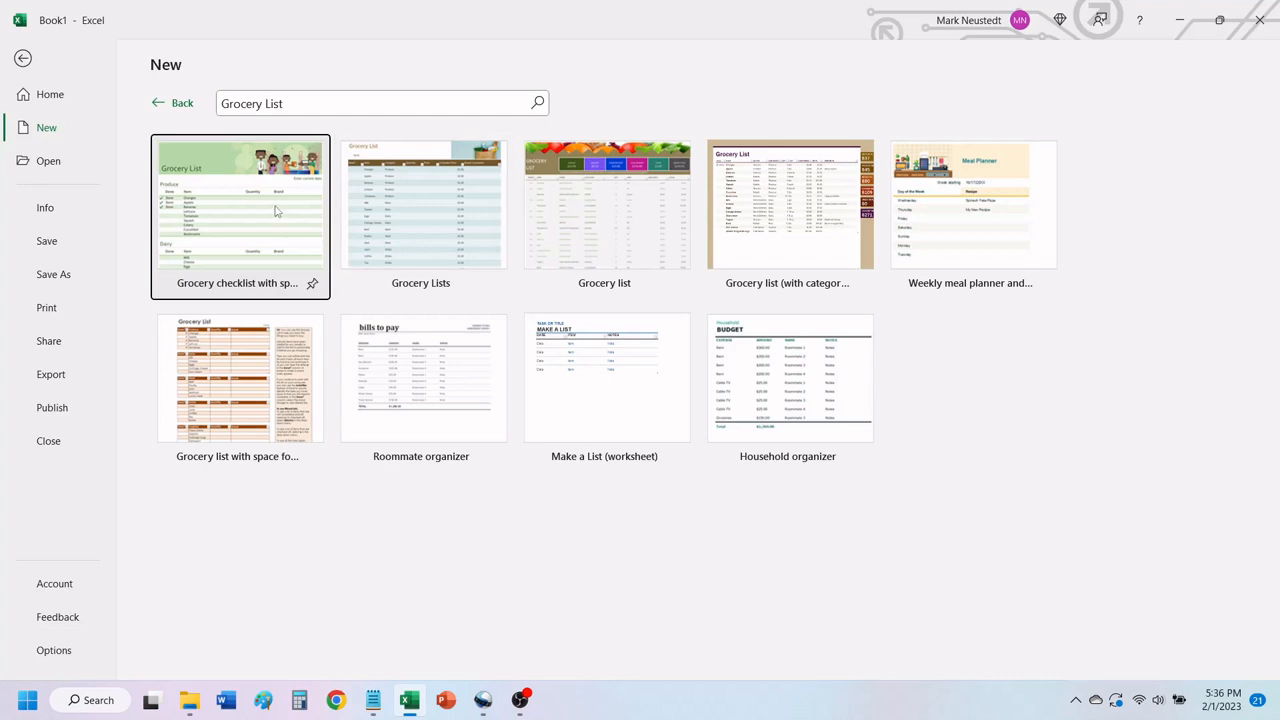
# Step: Preview the first grocery template and advance three previews to 'Grocery list (with category totals)'
pyautogui.click(240, 204)
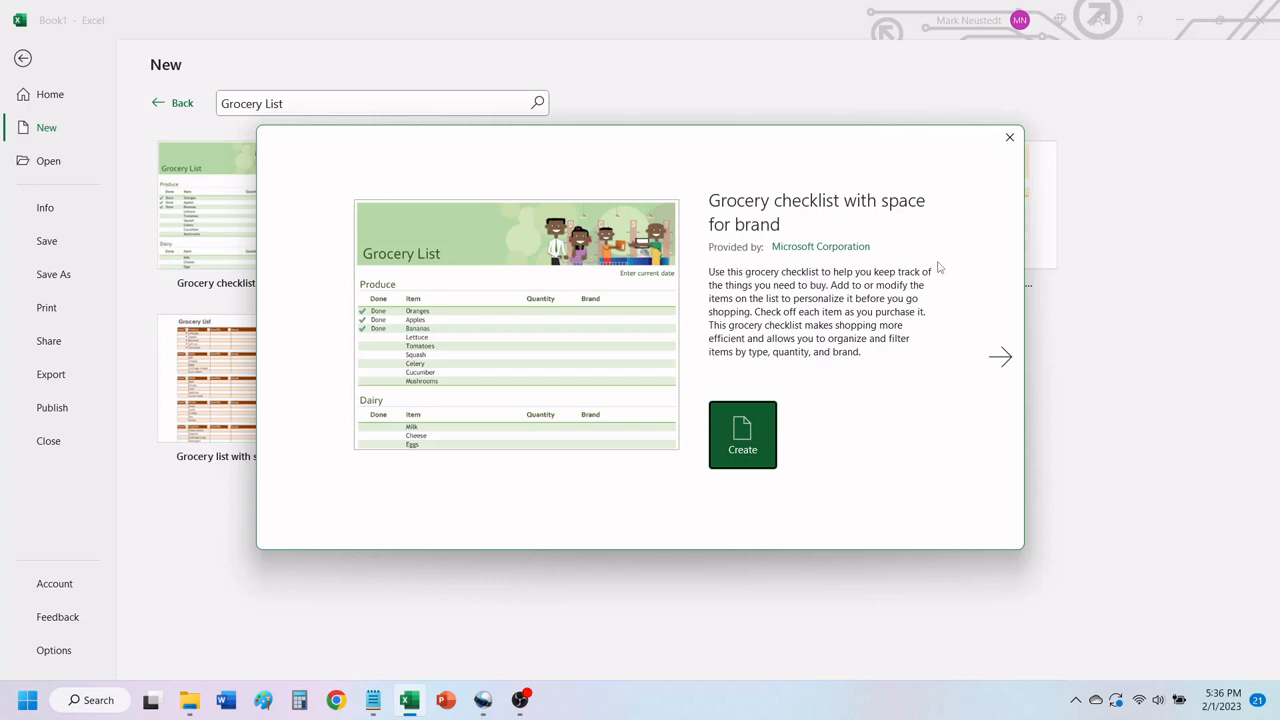
pyautogui.moveTo(932, 354)
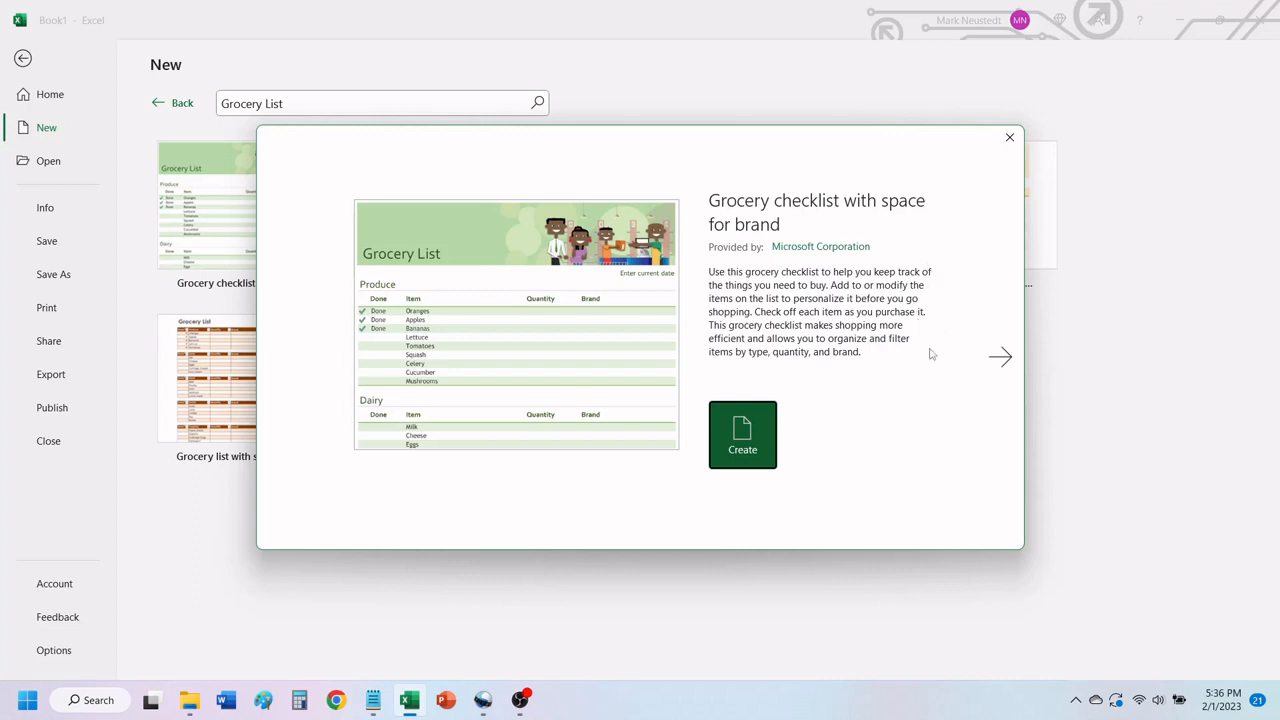
pyautogui.moveTo(976, 438)
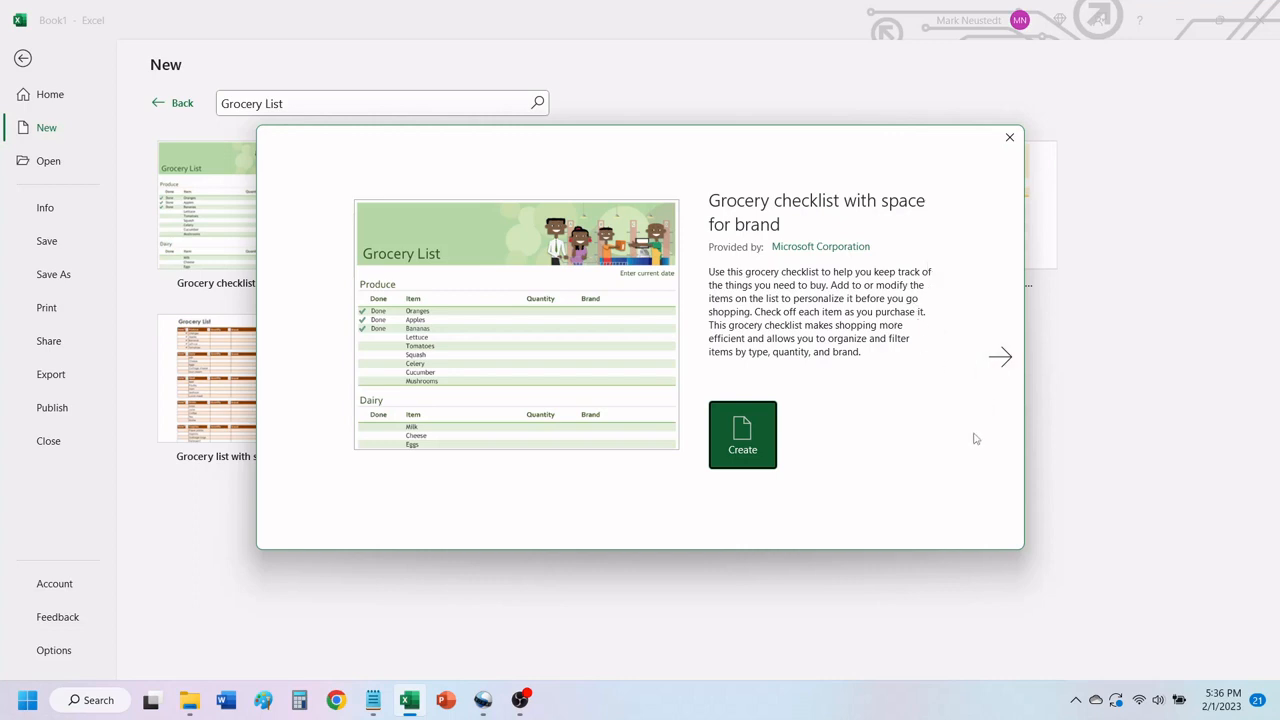
pyautogui.moveTo(1000, 356)
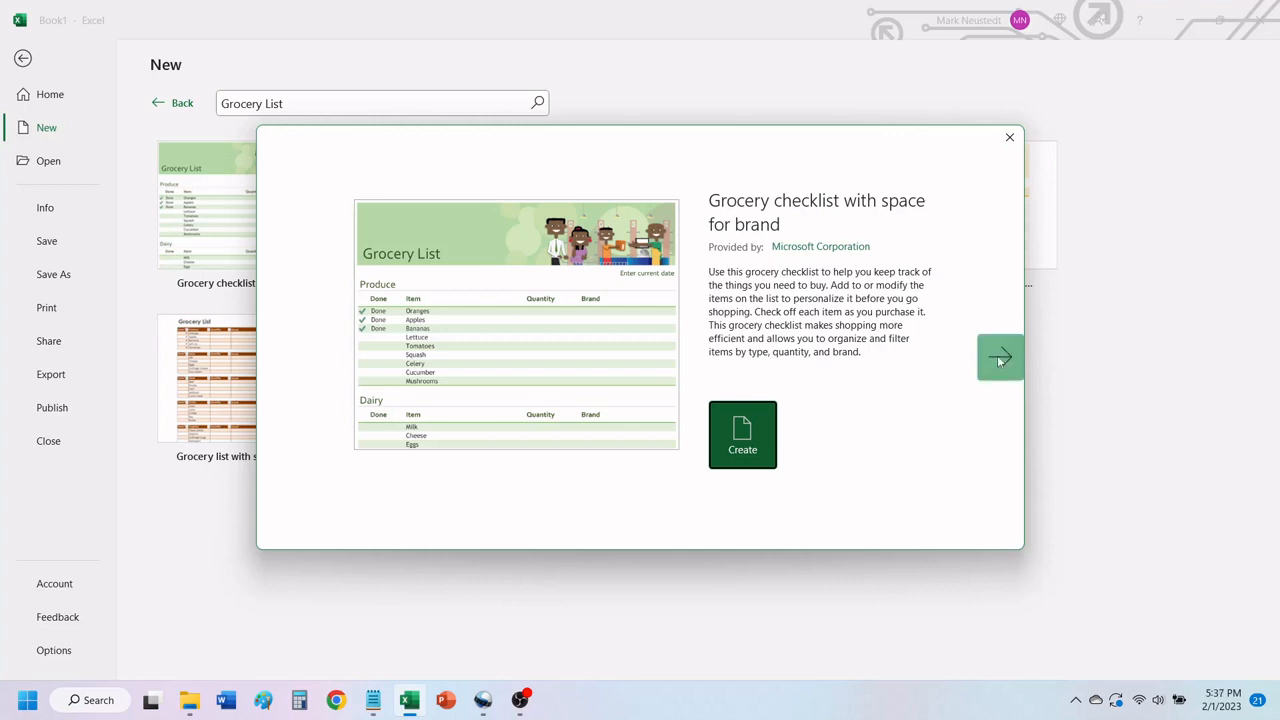
pyautogui.click(1000, 356)
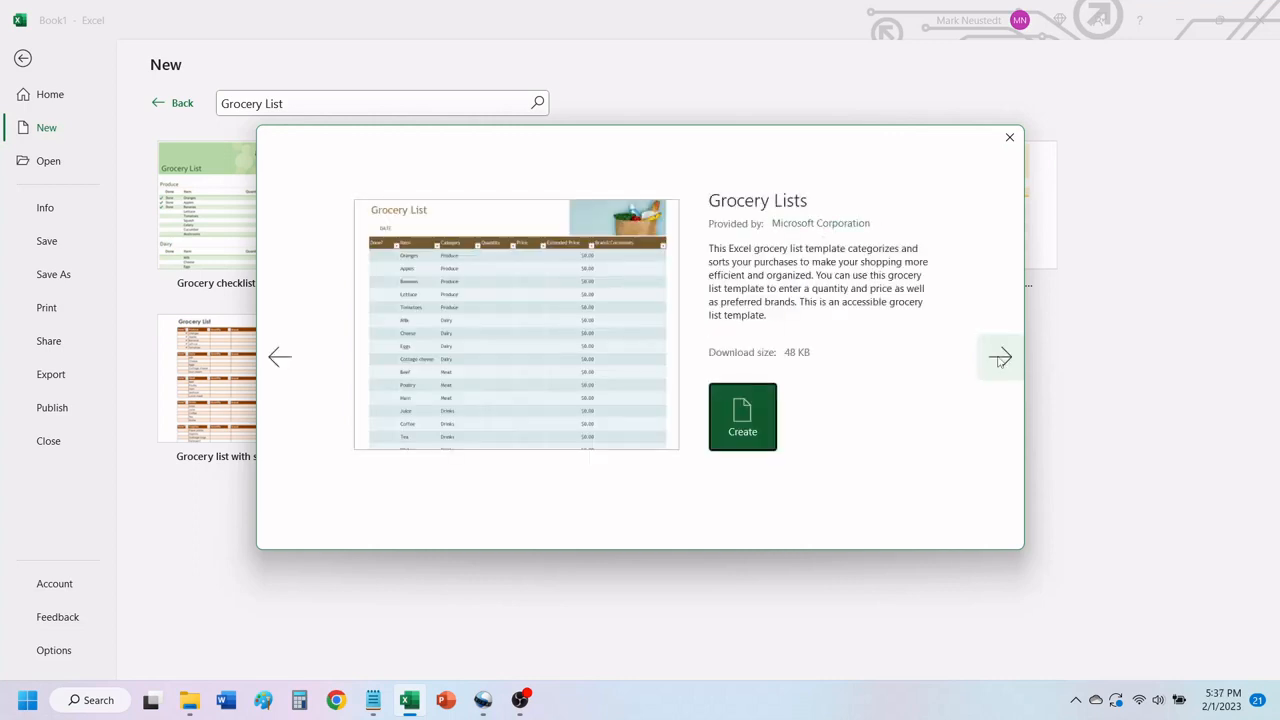
pyautogui.click(1000, 356)
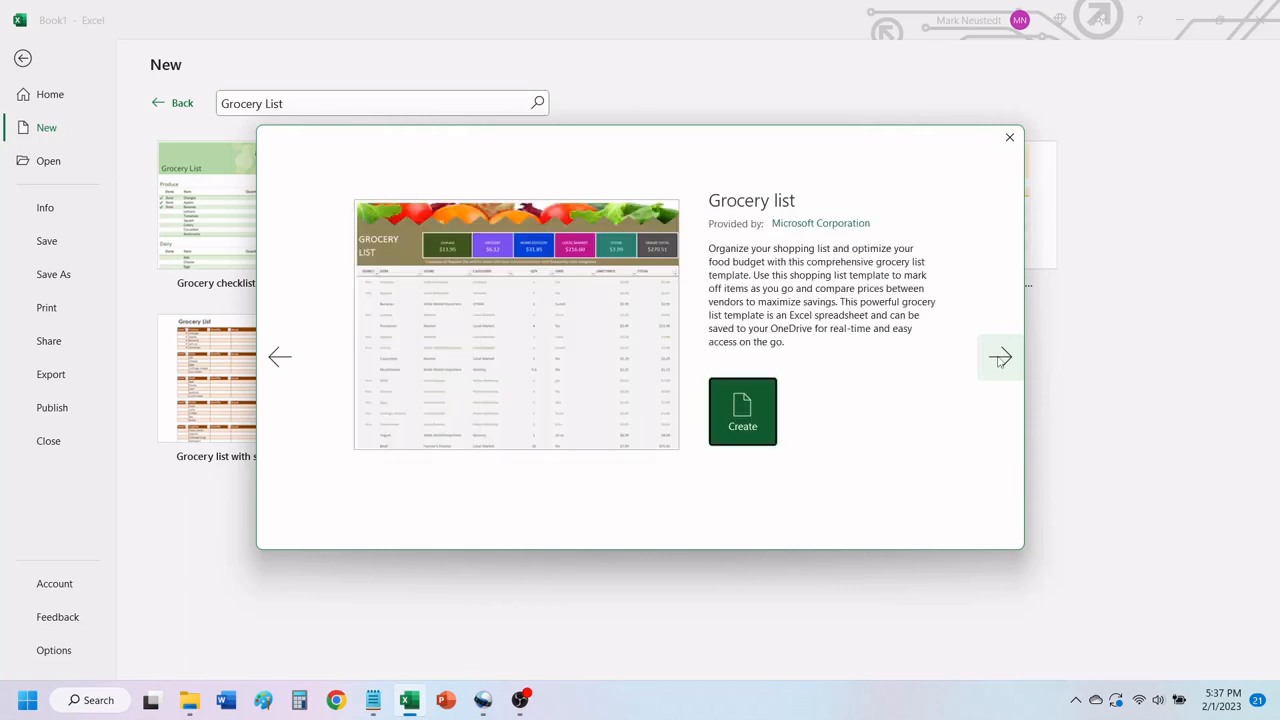
pyautogui.click(1000, 356)
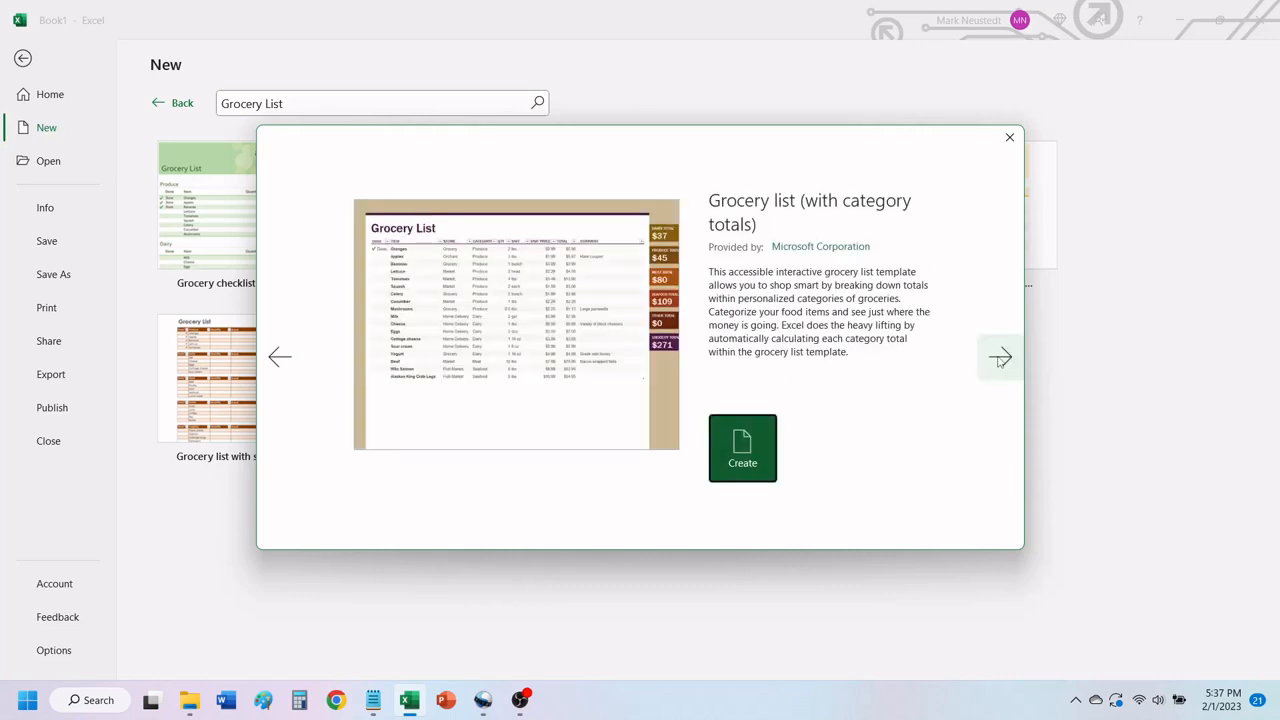
# Step: Create the workbook from the template and inspect its item table and category total boxes
pyautogui.click(742, 448)
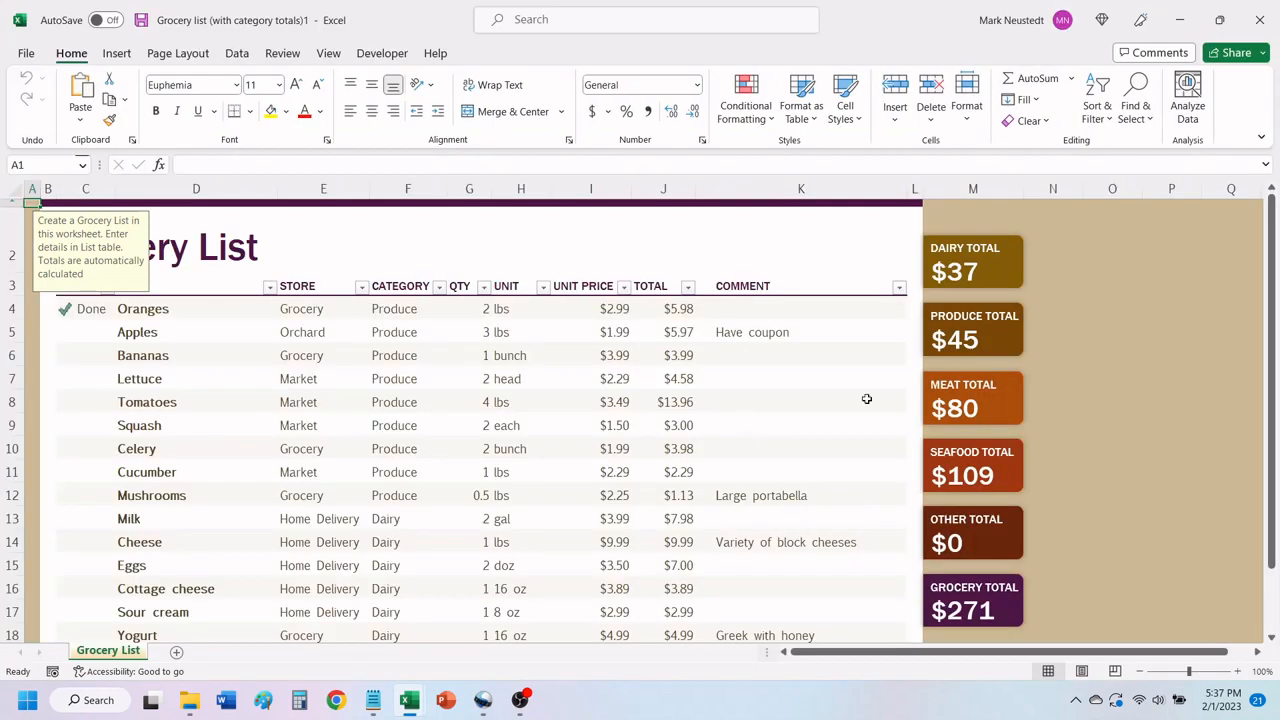
pyautogui.click(1172, 378)
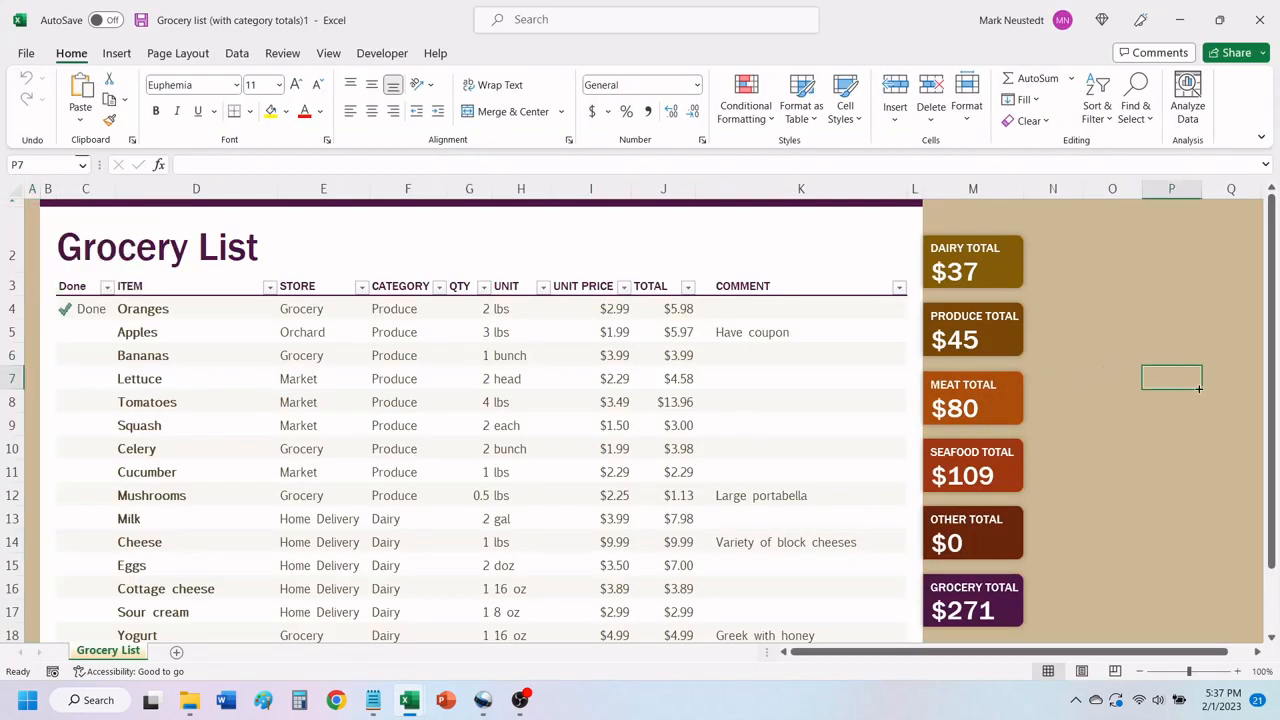
pyautogui.moveTo(1164, 276)
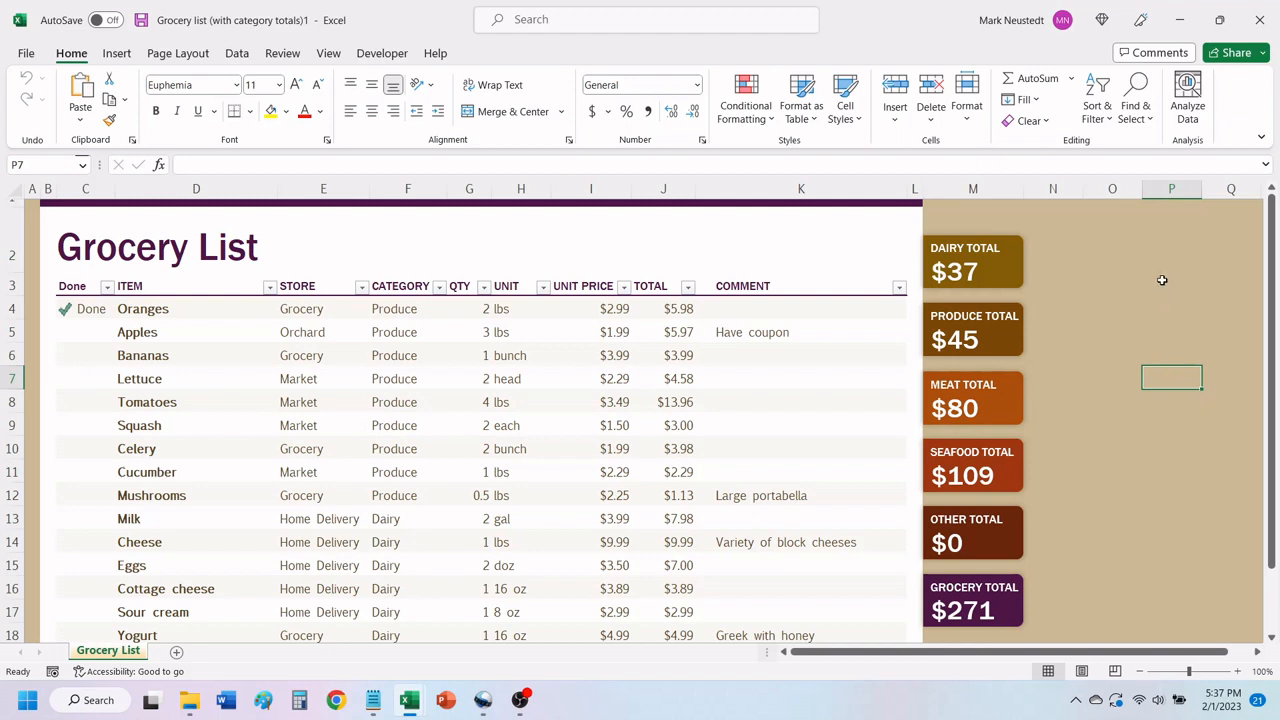
pyautogui.moveTo(384, 308)
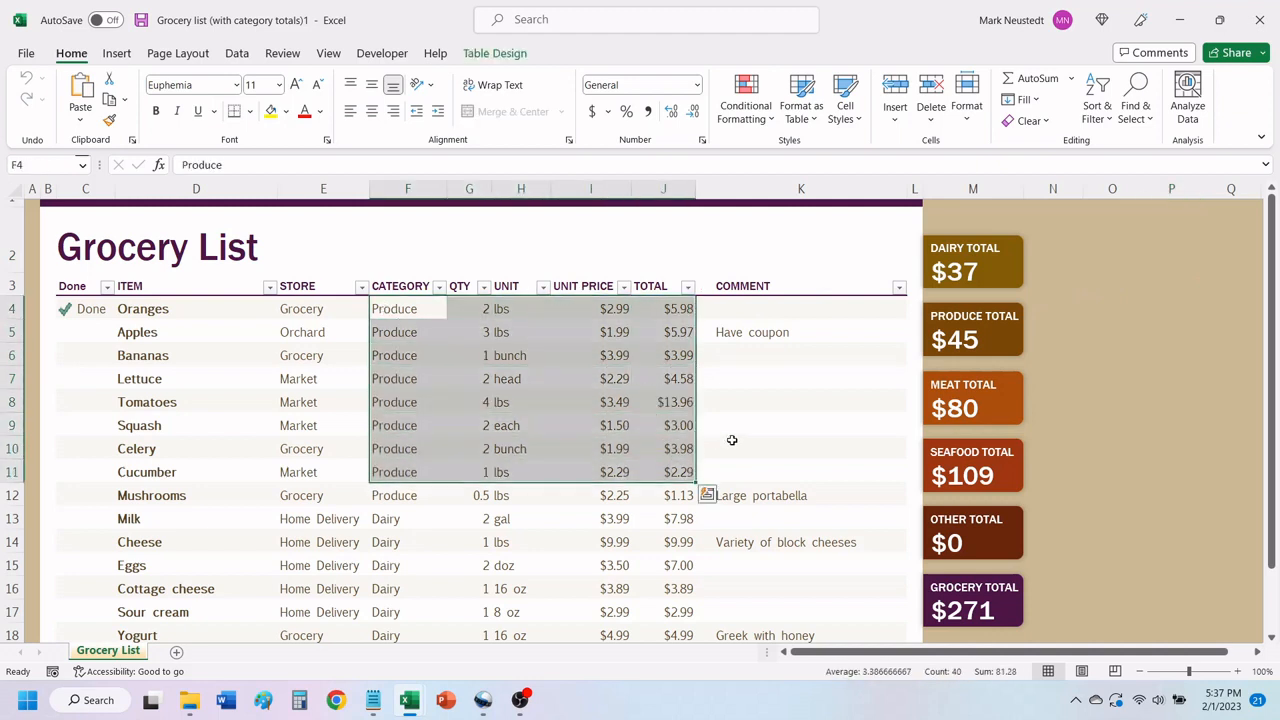
pyautogui.click(972, 340)
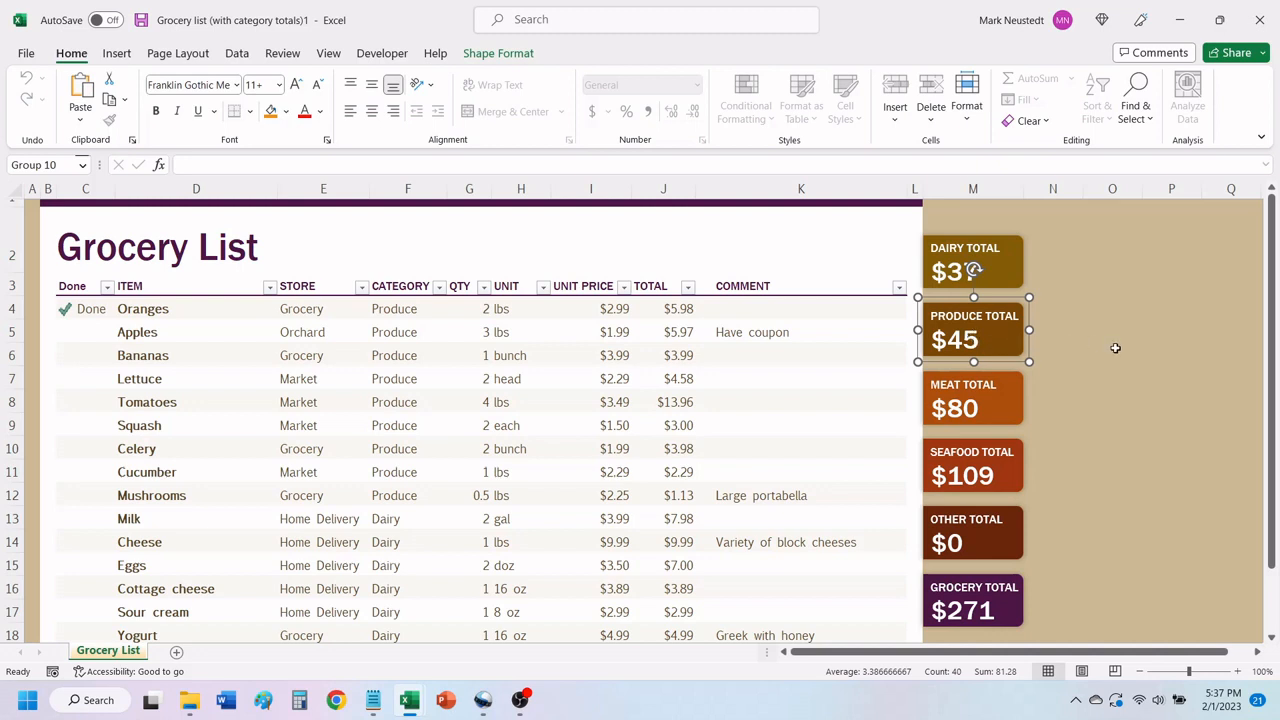
pyautogui.click(1112, 354)
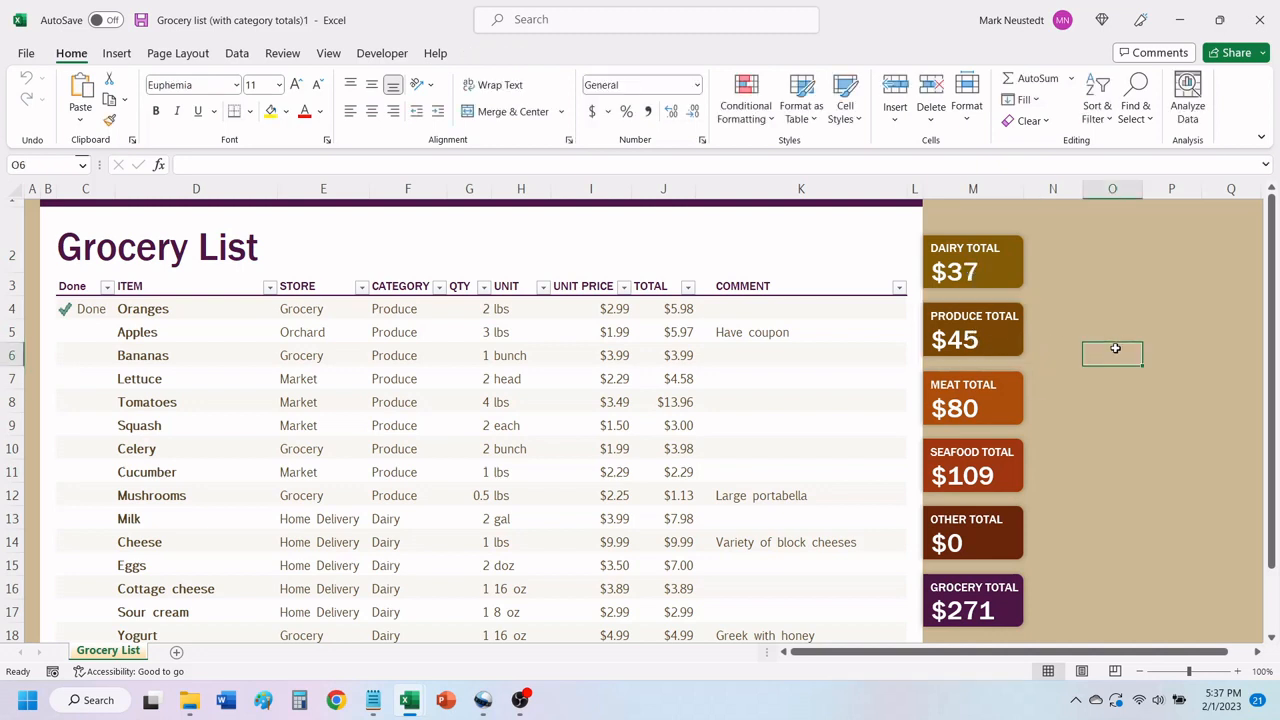